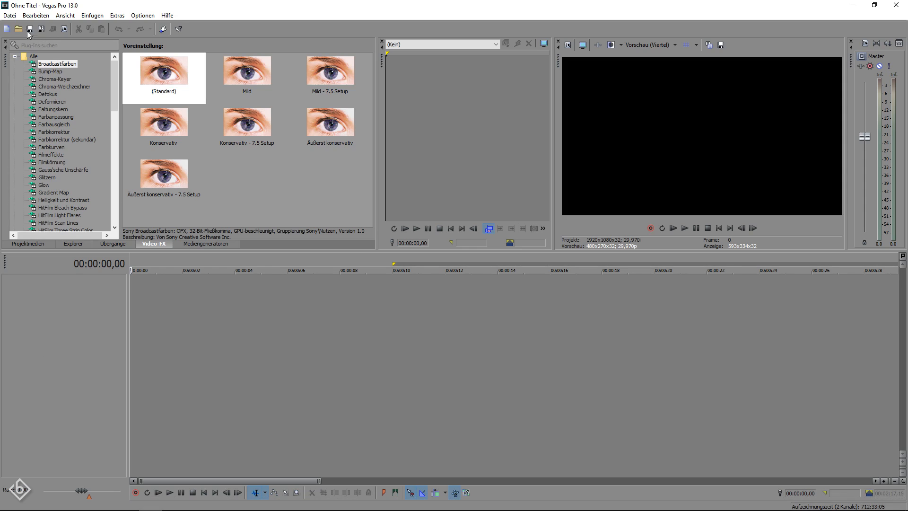
# - Start opening media and select the glass footage file from the tutorial's Footage folder
pyautogui.click(30, 30)
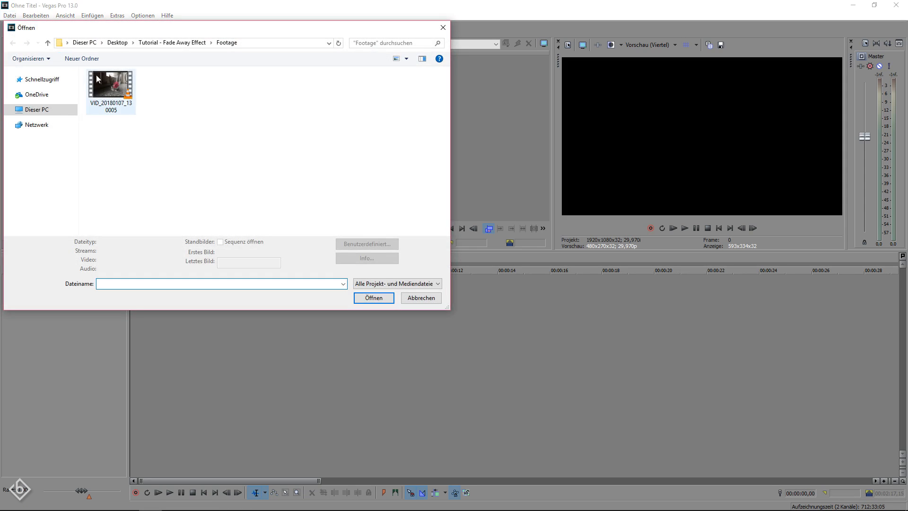
pyautogui.click(373, 297)
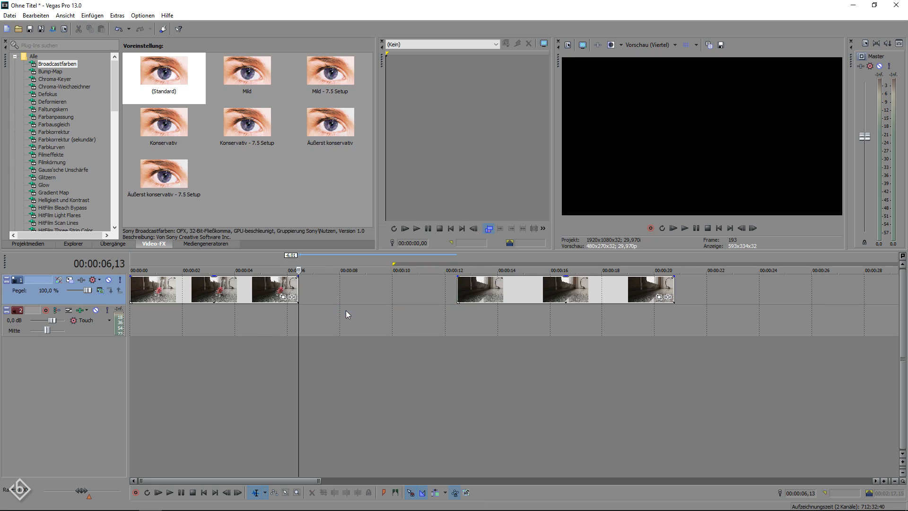
pyautogui.moveTo(340, 313)
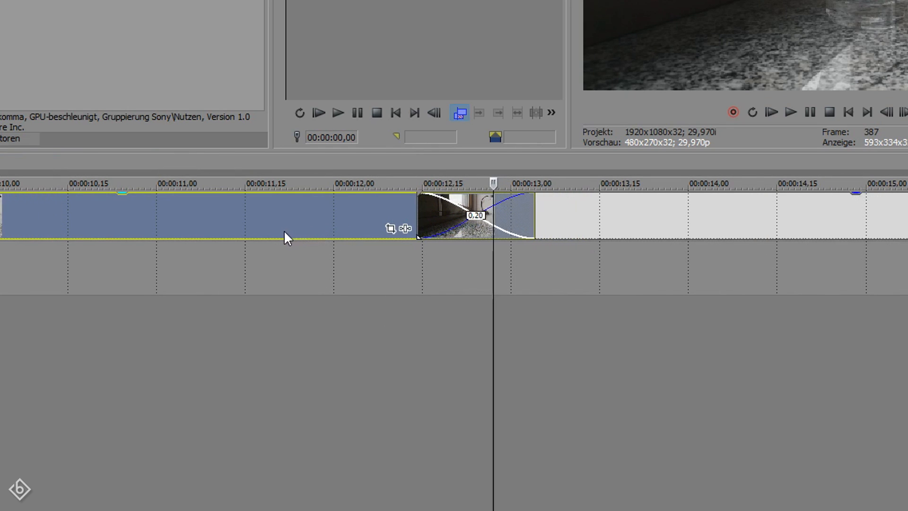
pyautogui.moveTo(237, 305)
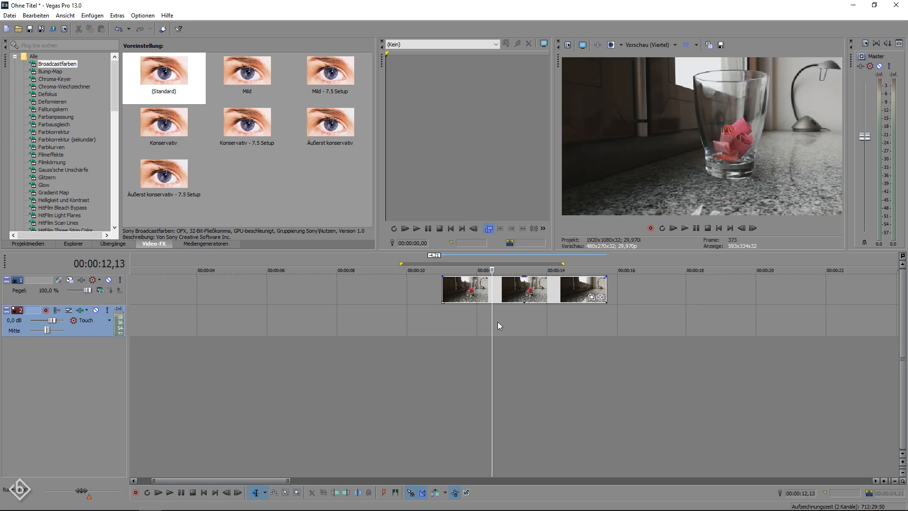
pyautogui.moveTo(556, 324)
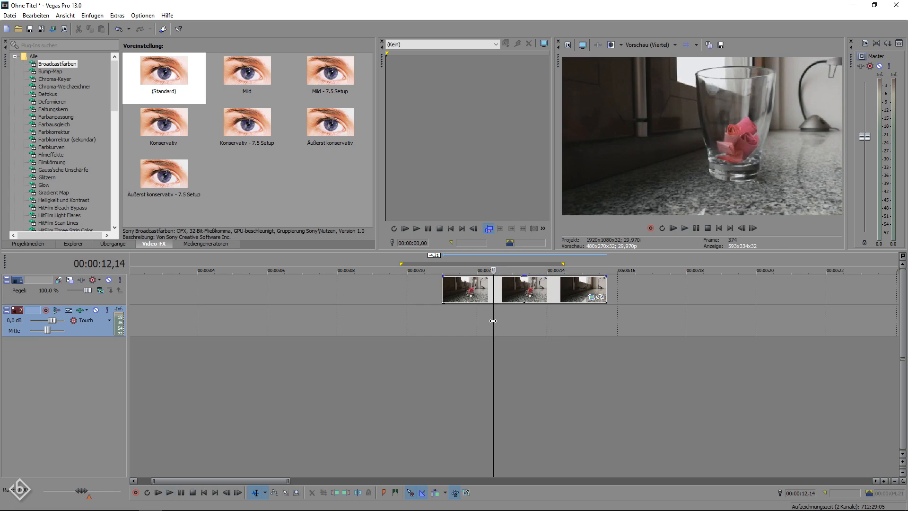
# - Play the crossfade twice to watch the glass fade from the windowsill
pyautogui.click(168, 492)
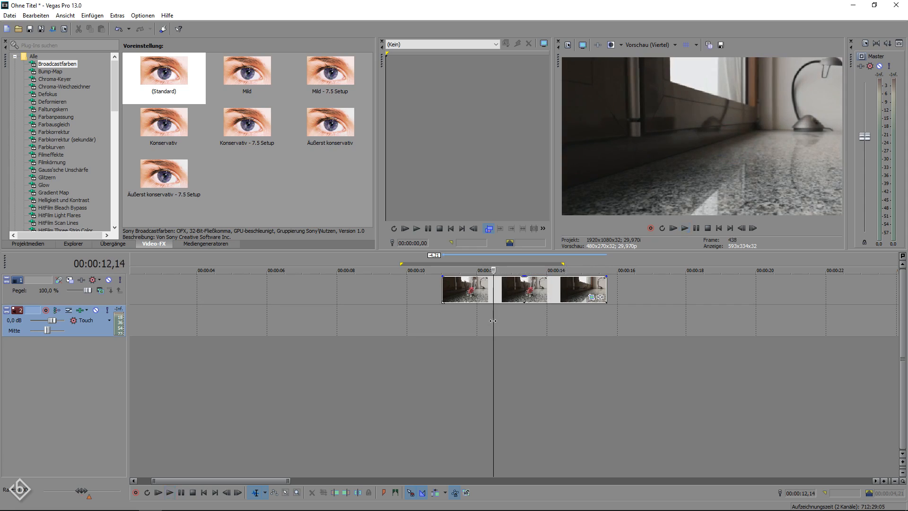
pyautogui.click(168, 493)
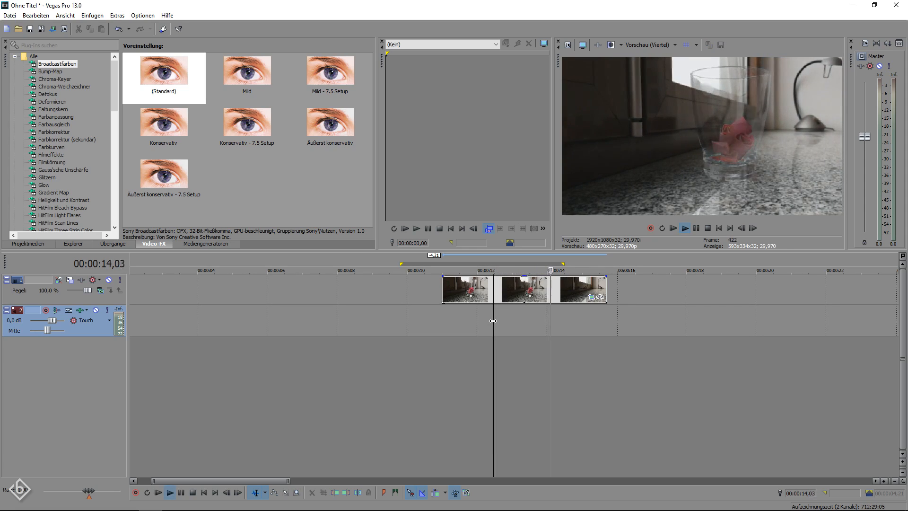